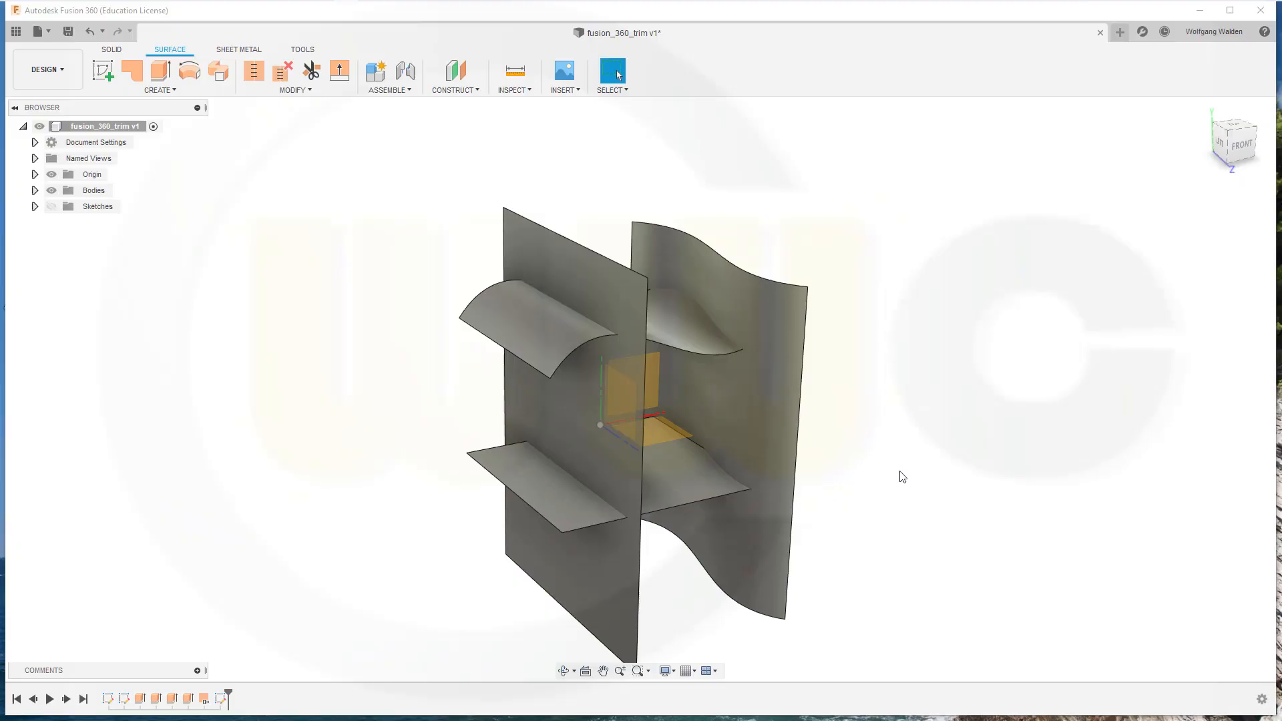
pyautogui.moveTo(889, 471)
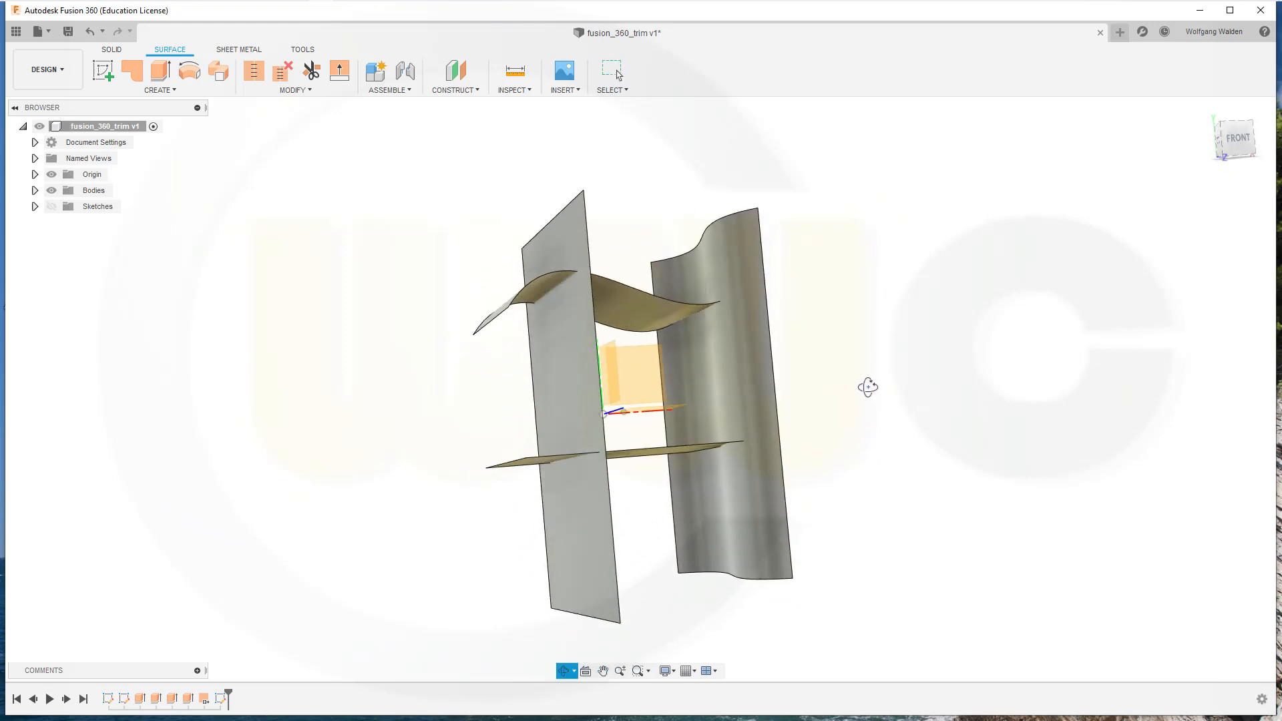
# - Orbit around the intersecting surfaces and start the surface Trim command
pyautogui.moveTo(866, 387); pyautogui.dragTo(833, 394)
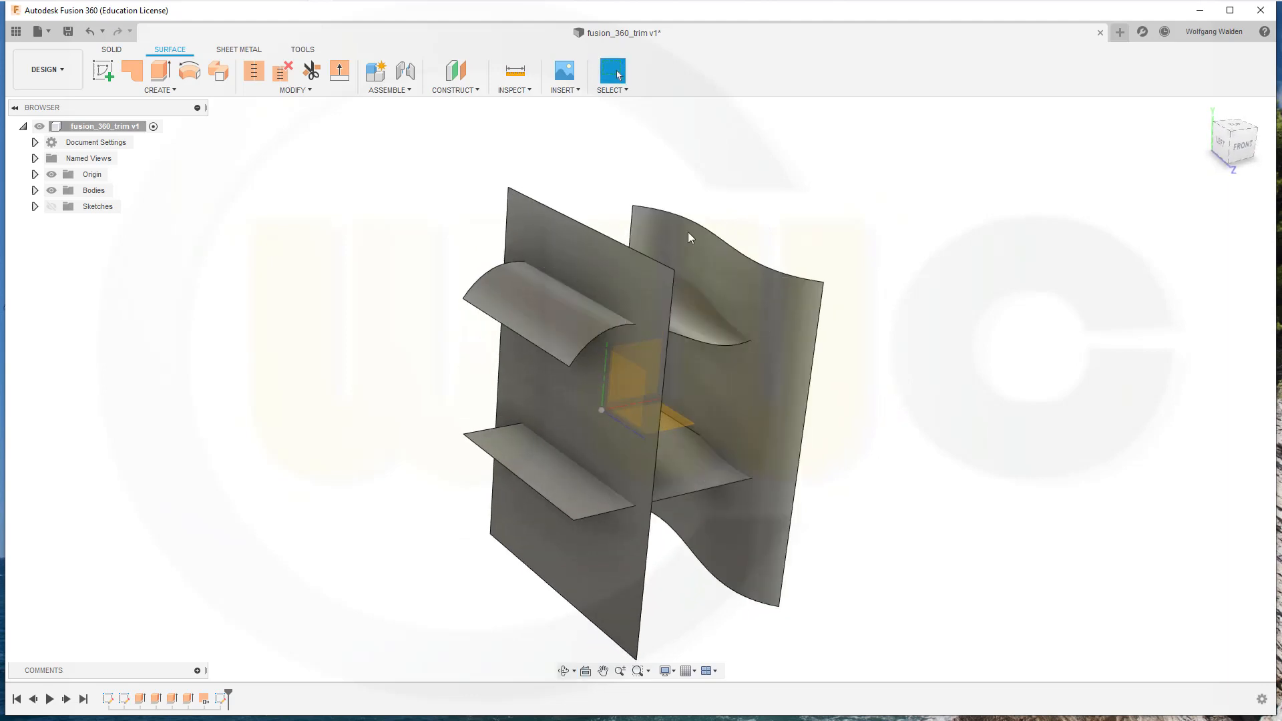
pyautogui.moveTo(689, 238); pyautogui.dragTo(547, 334)
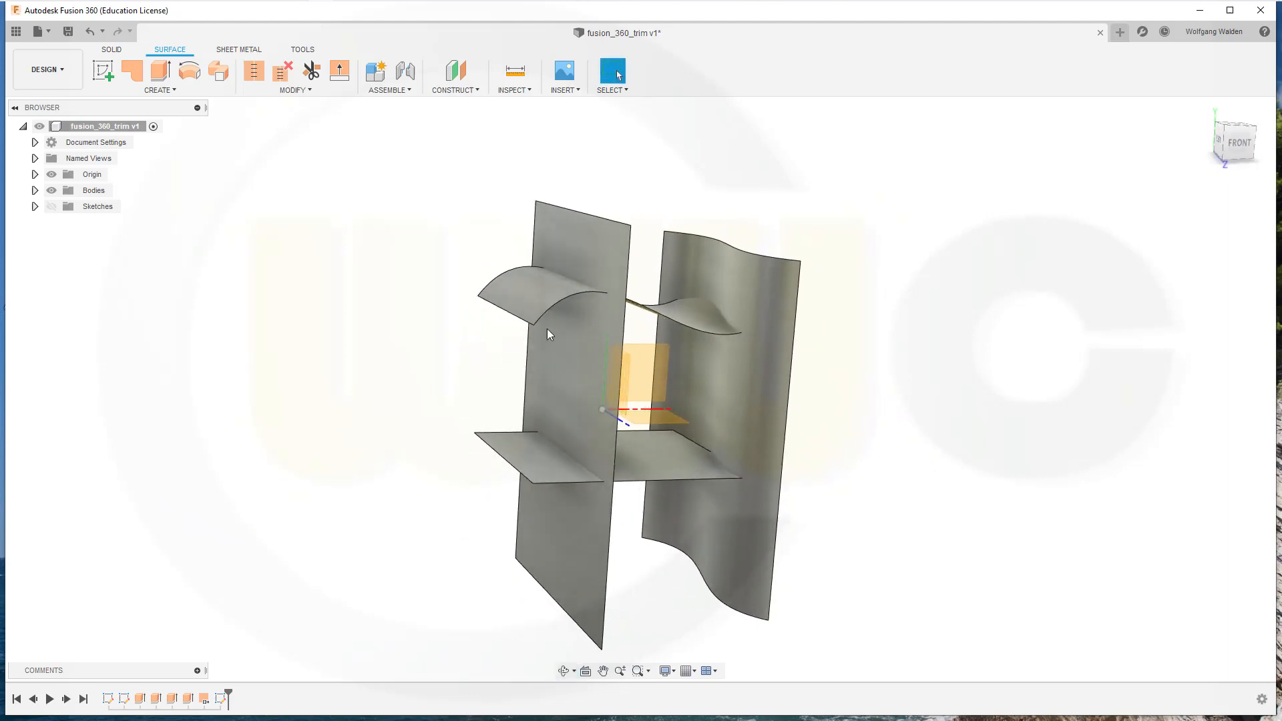
pyautogui.click(311, 70)
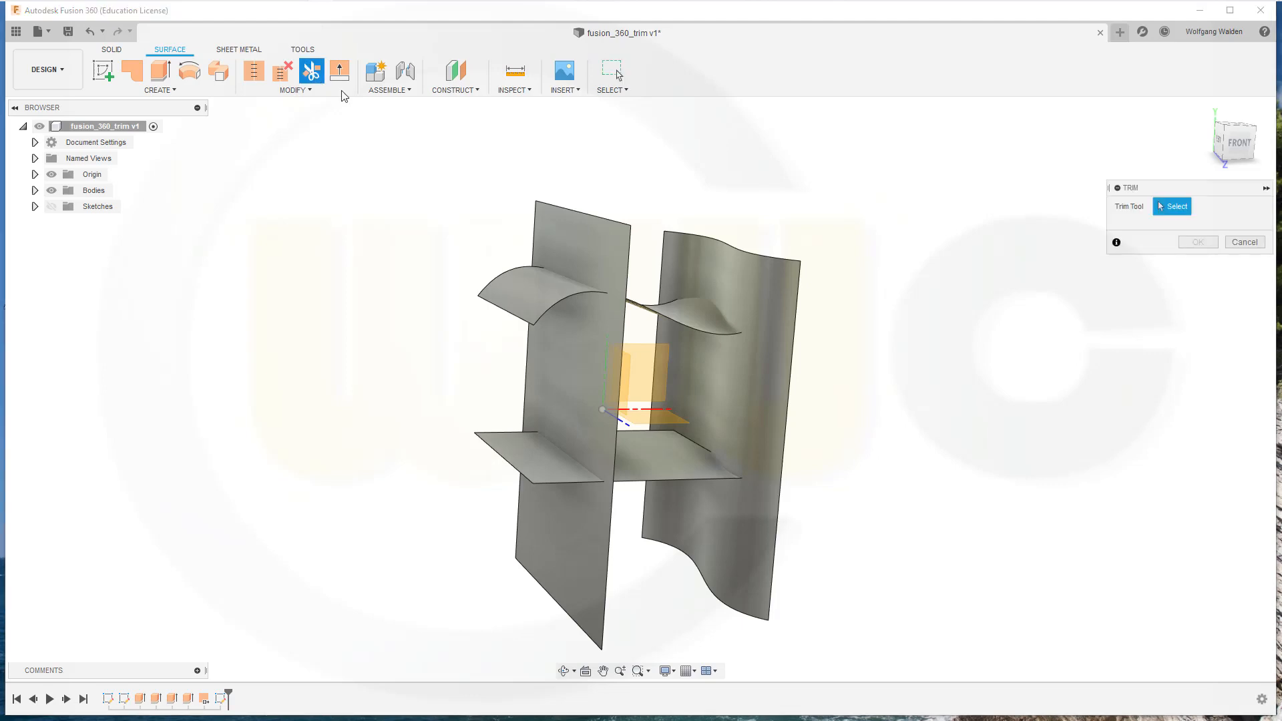
pyautogui.moveTo(1040, 221)
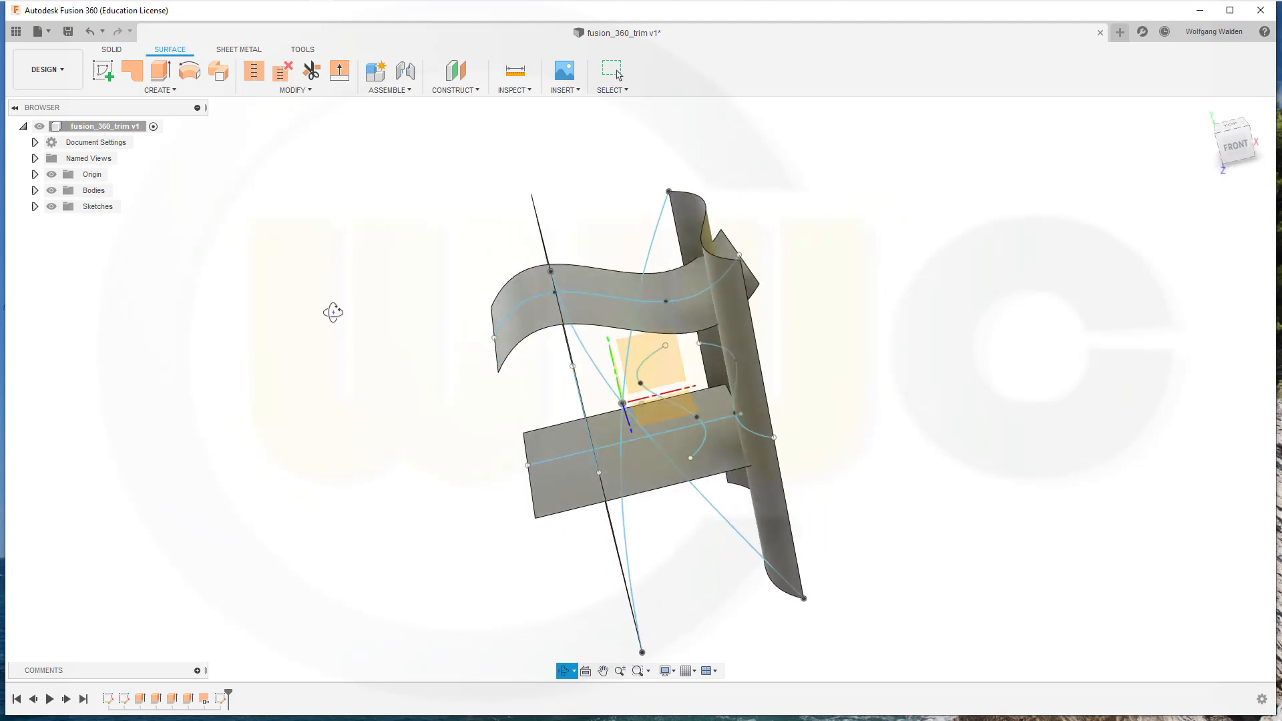
# - Trim away the outer region of the upper curved surface past the flat plane and confirm
pyautogui.moveTo(334, 312); pyautogui.dragTo(344, 255)
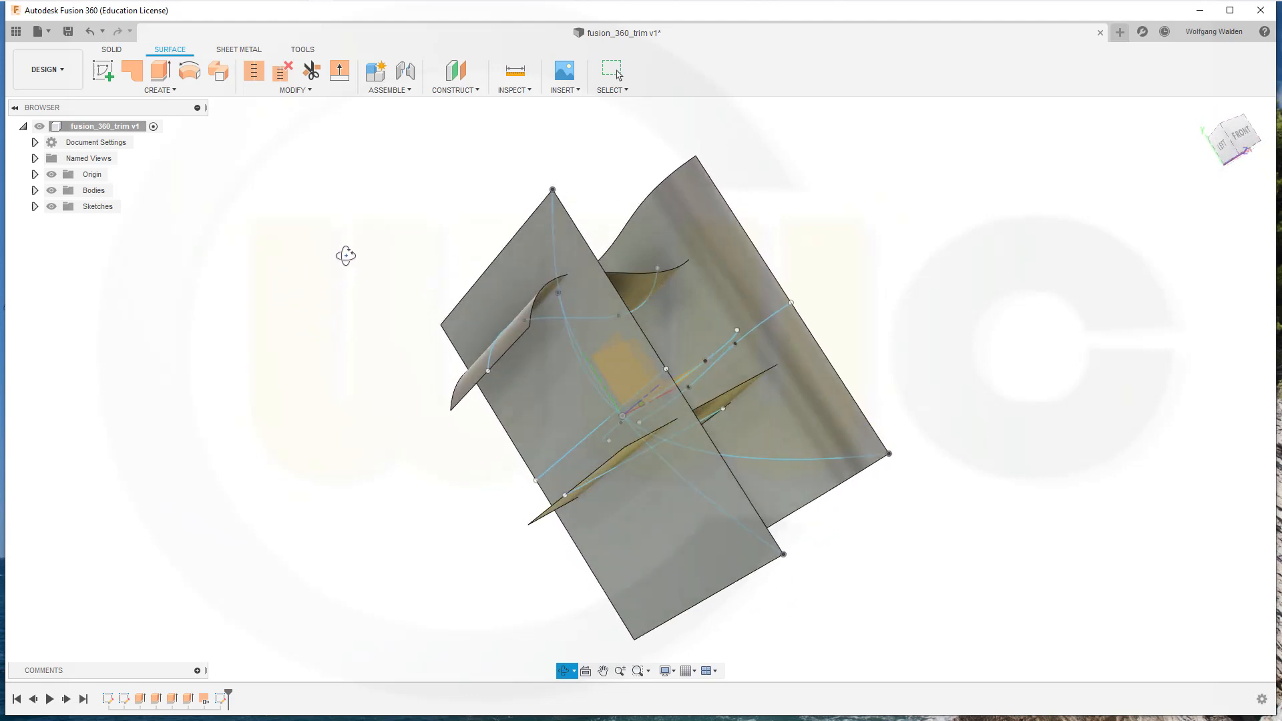
pyautogui.click(311, 71)
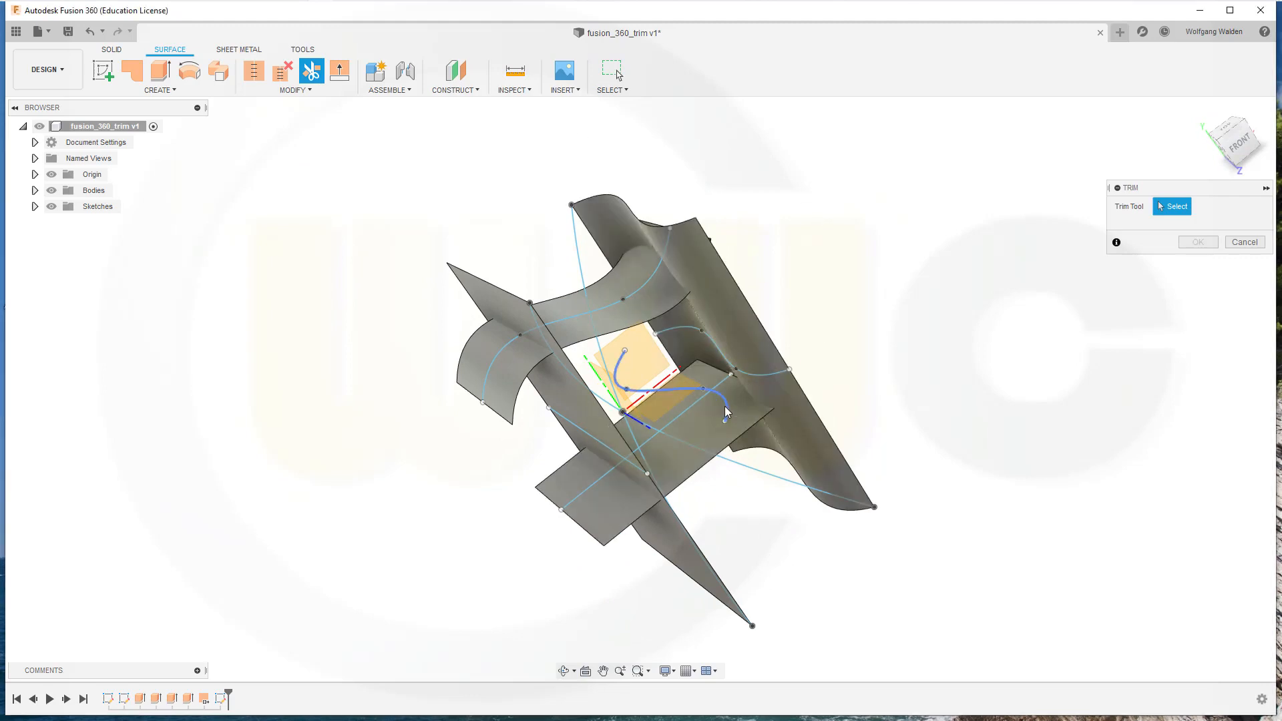
pyautogui.moveTo(724, 413); pyautogui.dragTo(834, 383)
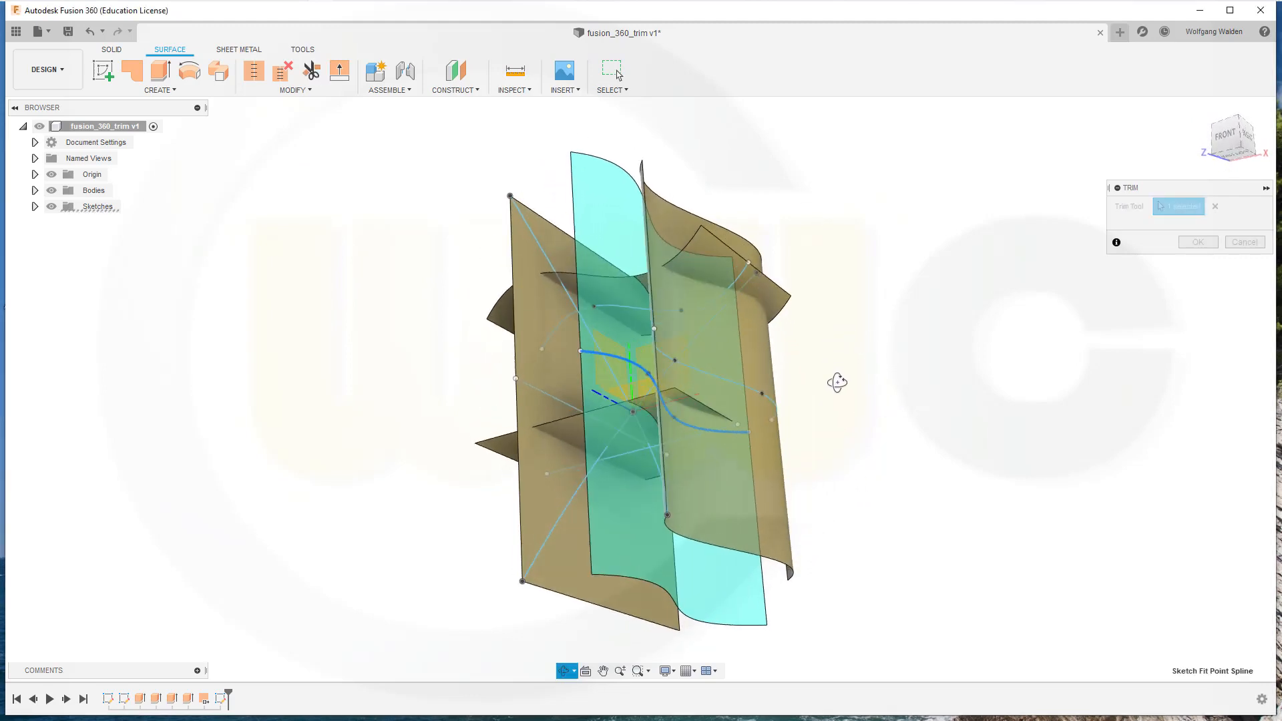
pyautogui.moveTo(837, 383); pyautogui.dragTo(877, 423)
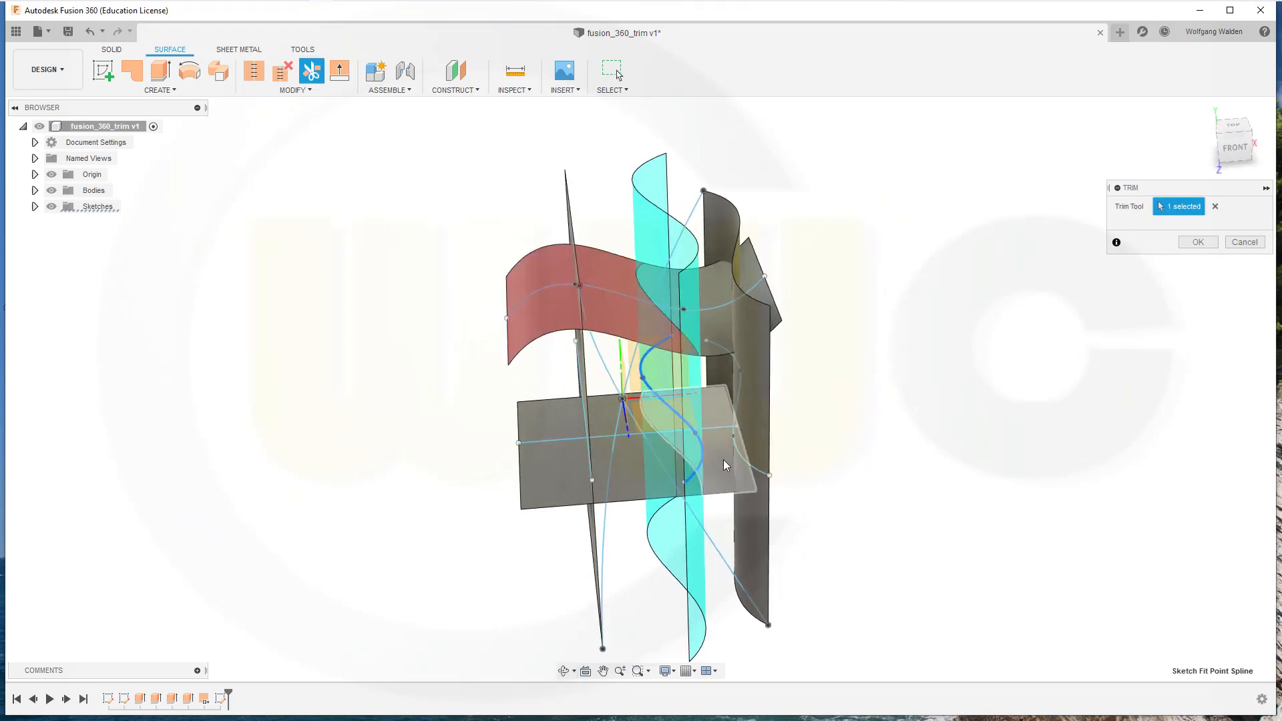
pyautogui.click(1196, 241)
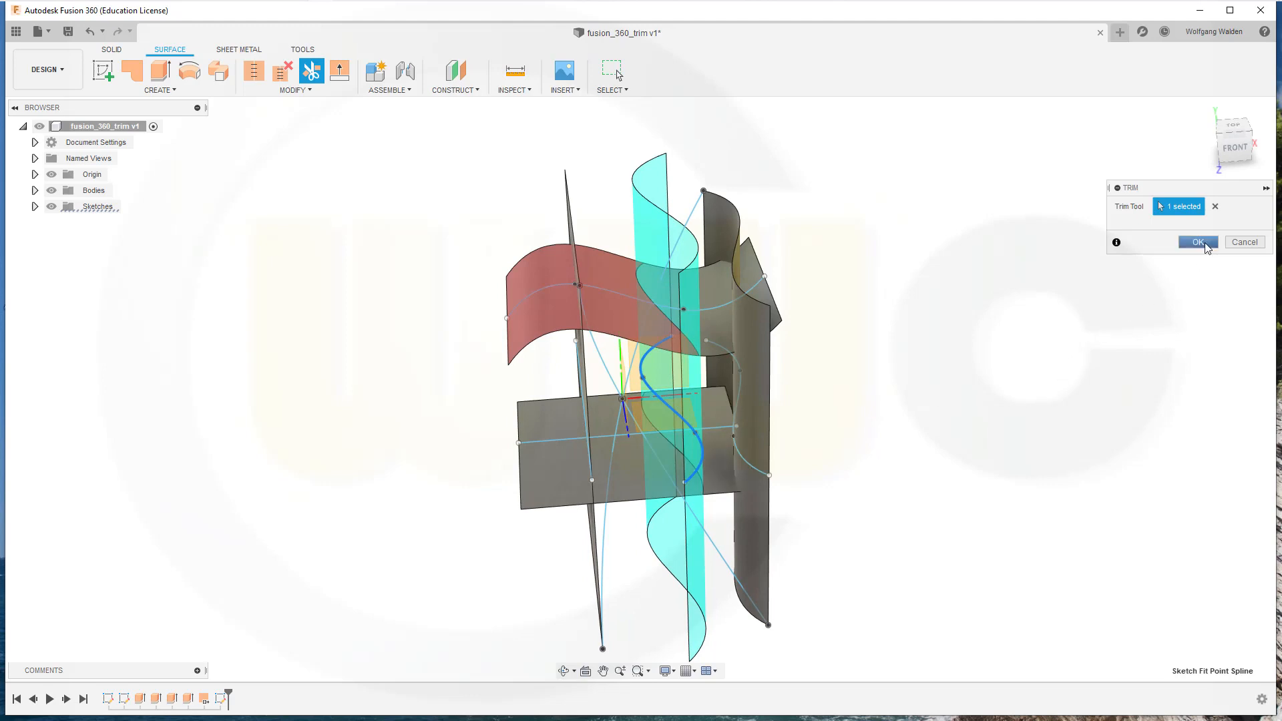
pyautogui.click(1196, 241)
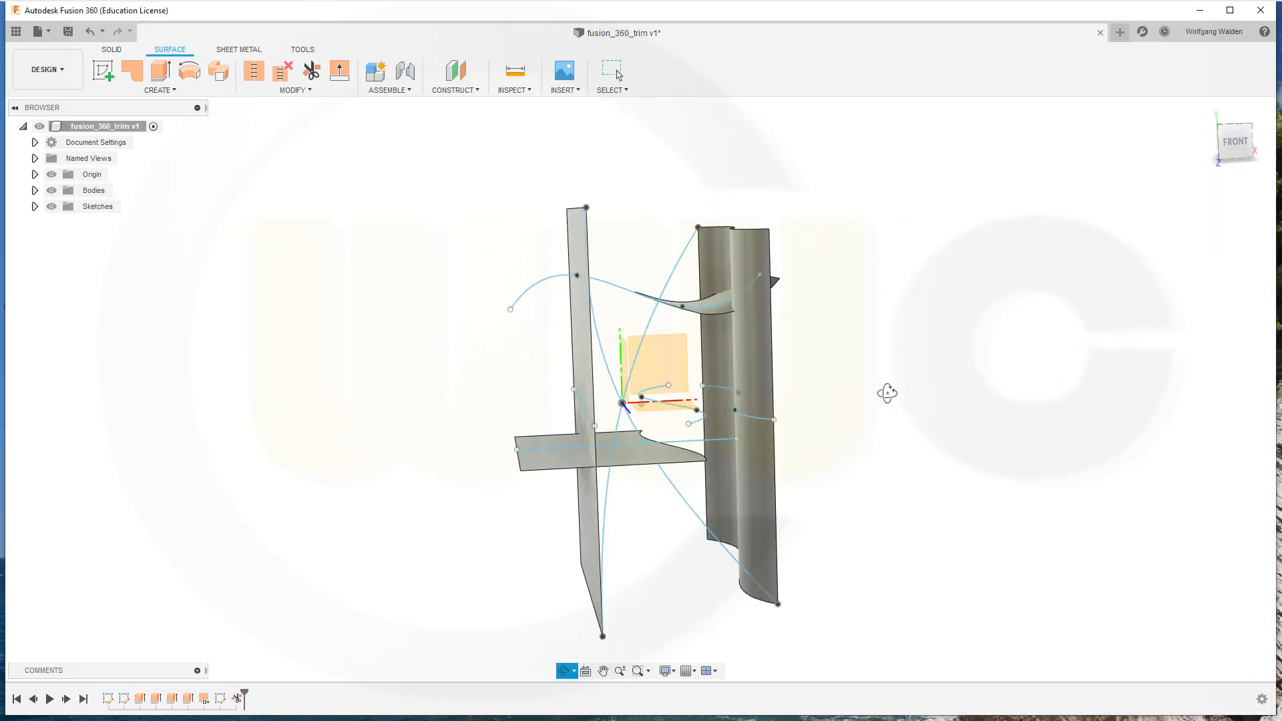
# - Hide the Bodies folder and expand Sketches to list the three sketches
pyautogui.click(51, 190)
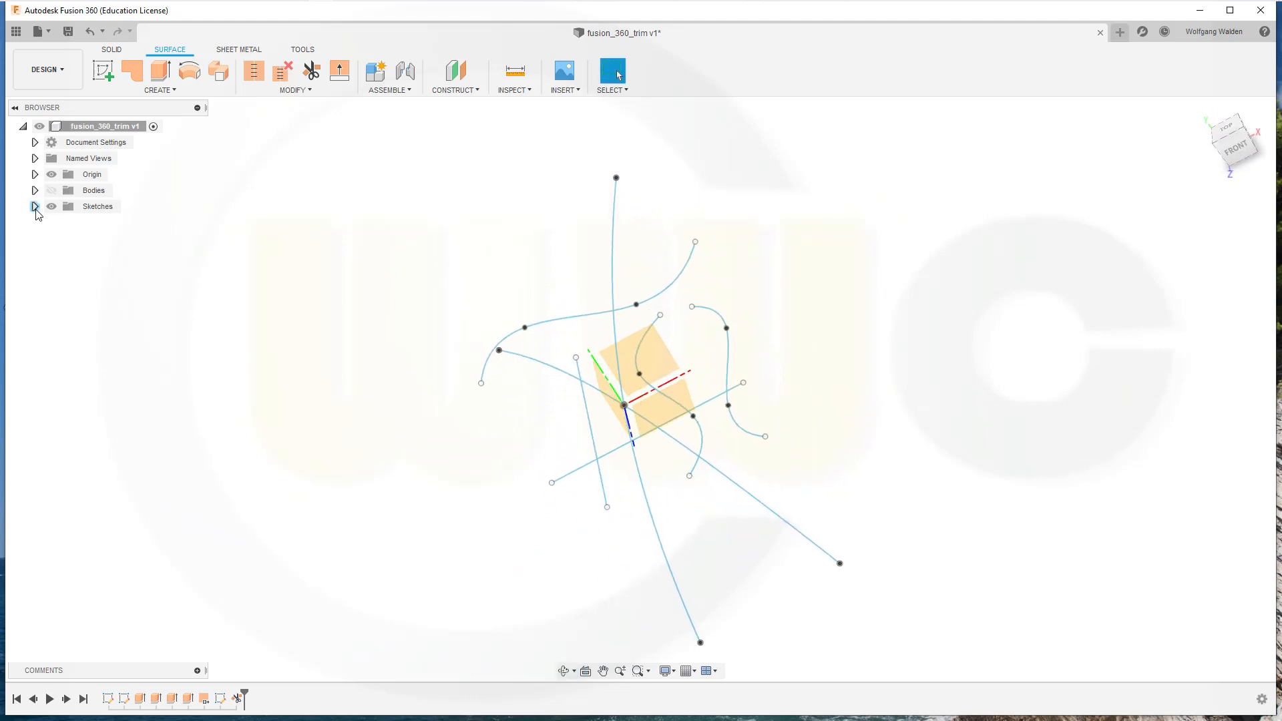
pyautogui.click(35, 205)
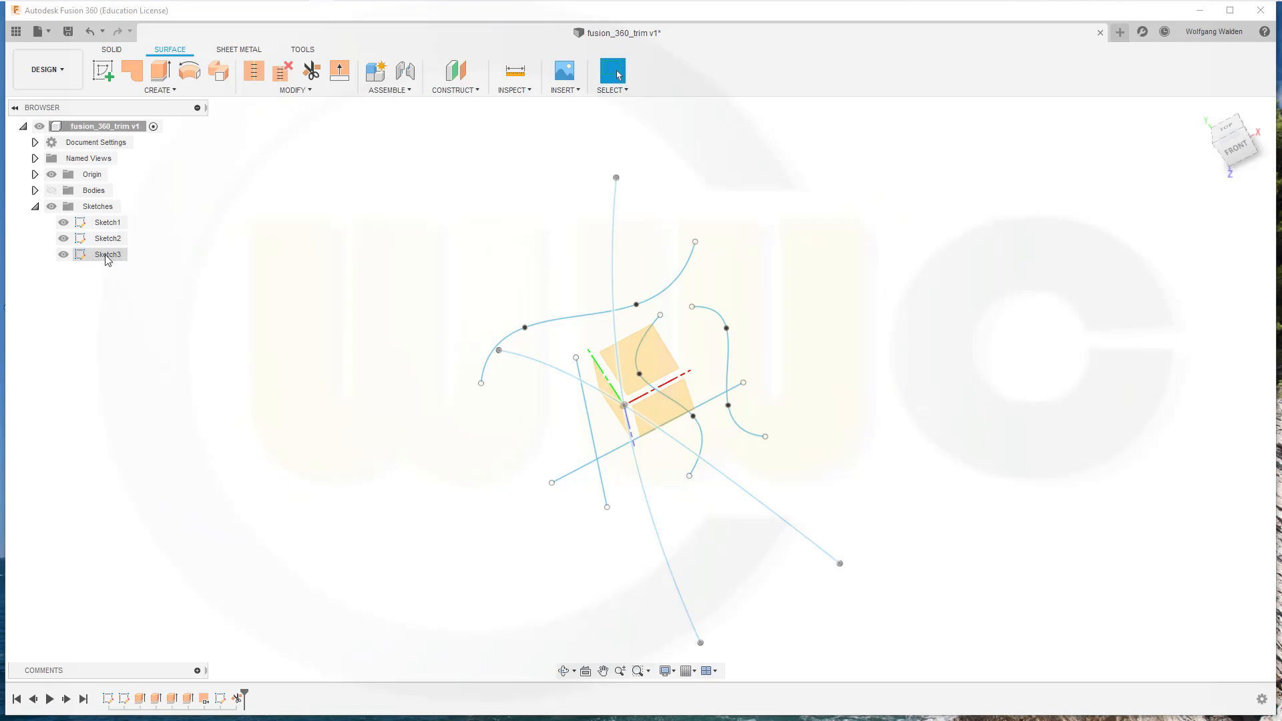
# - Edit Sketch3, cut back the 3D spline ends, check them from two angles and finish the sketch
pyautogui.doubleClick(107, 254)
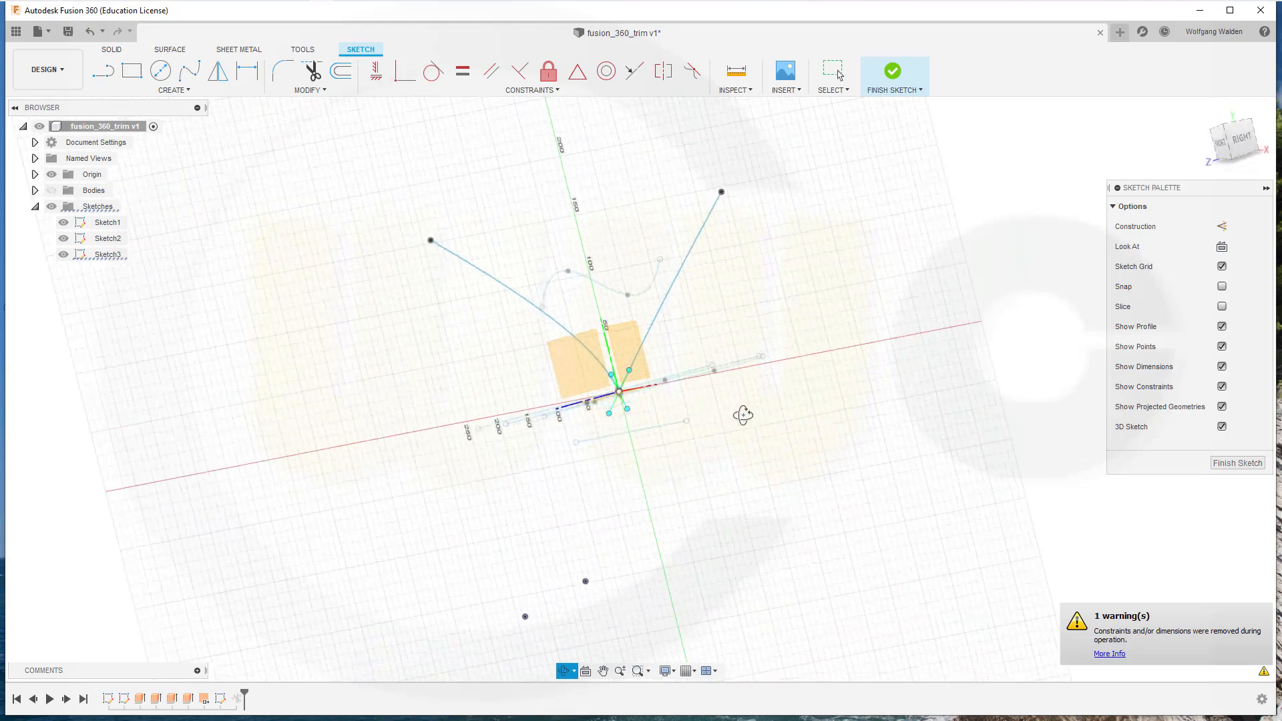
pyautogui.moveTo(744, 414); pyautogui.dragTo(869, 385)
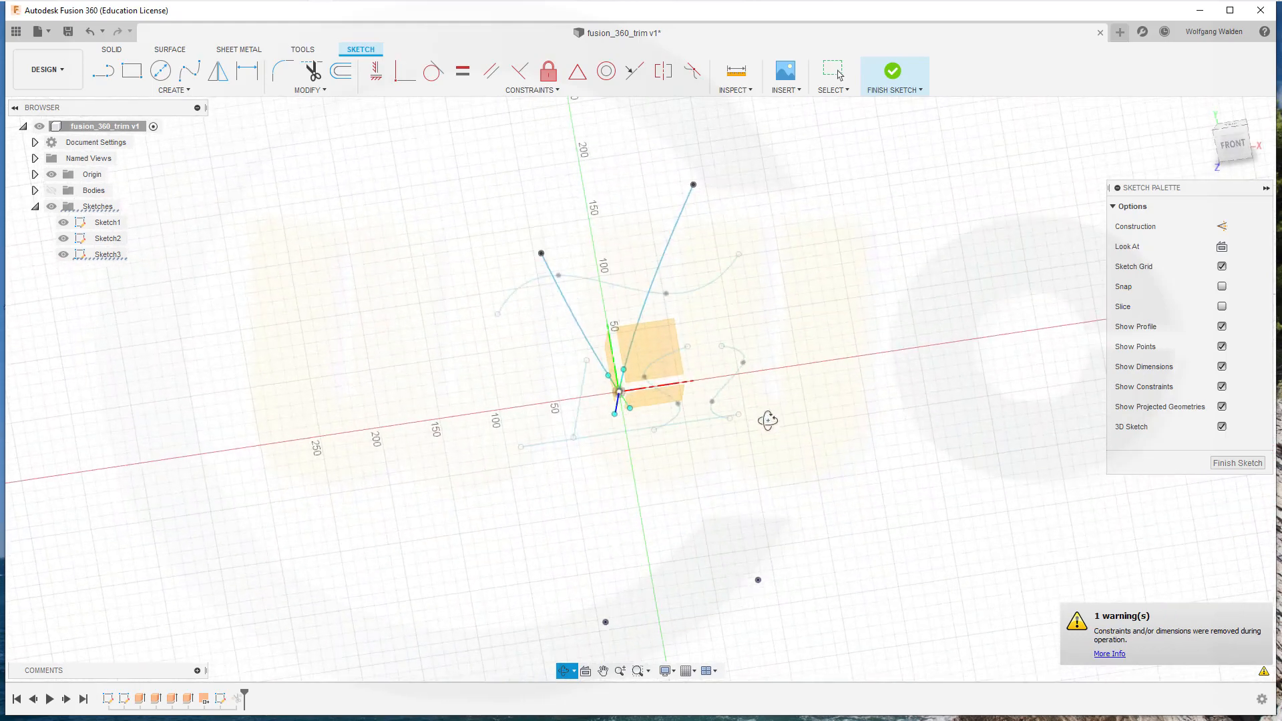
pyautogui.moveTo(769, 421); pyautogui.dragTo(825, 432)
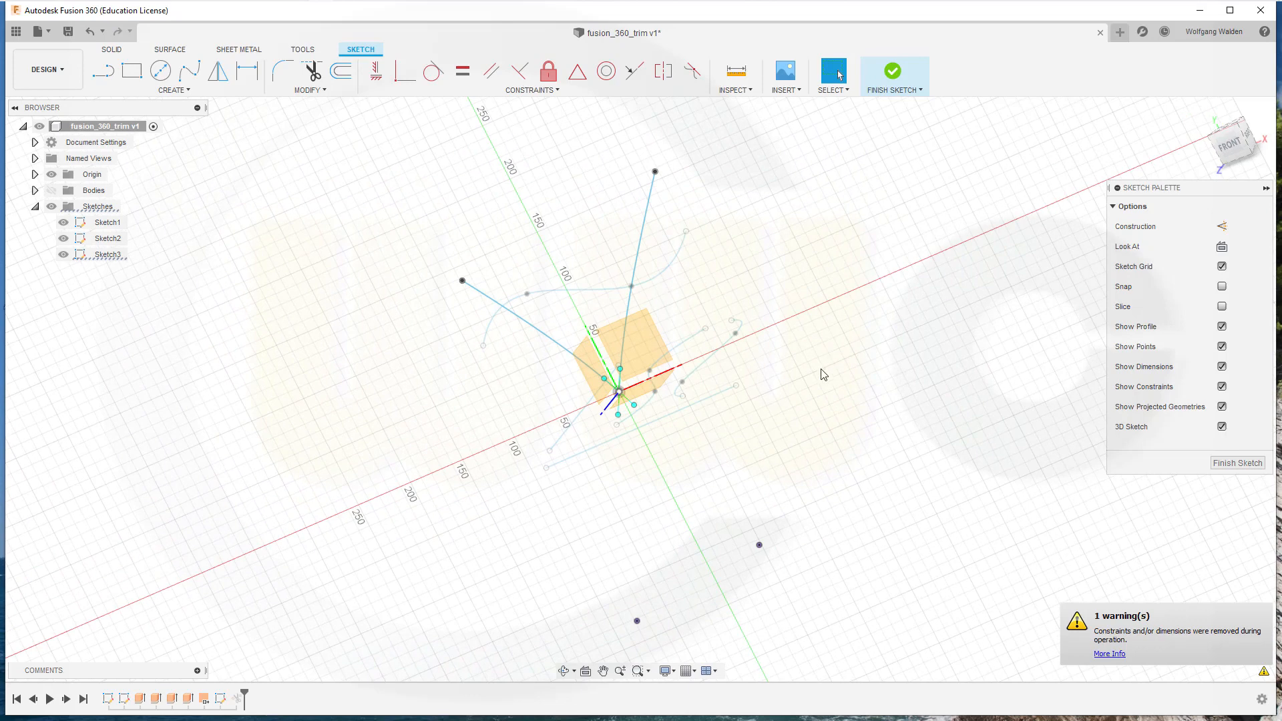
pyautogui.moveTo(817, 366)
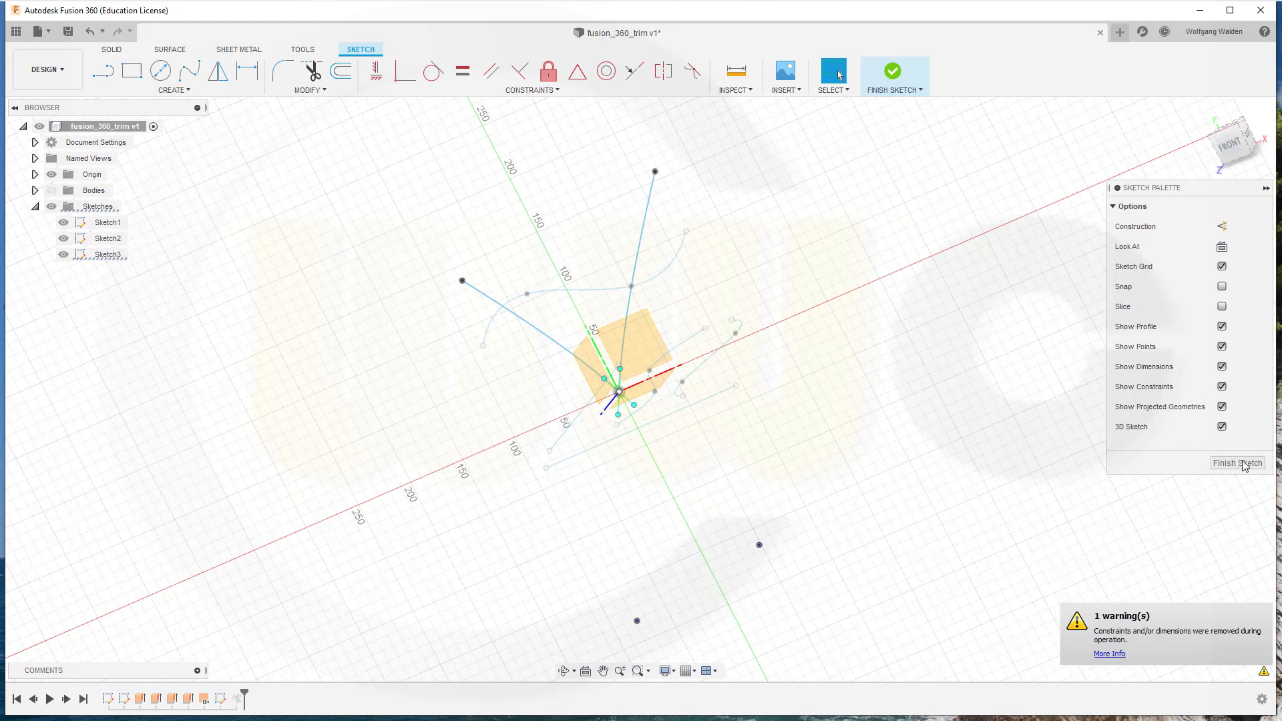
pyautogui.click(1236, 463)
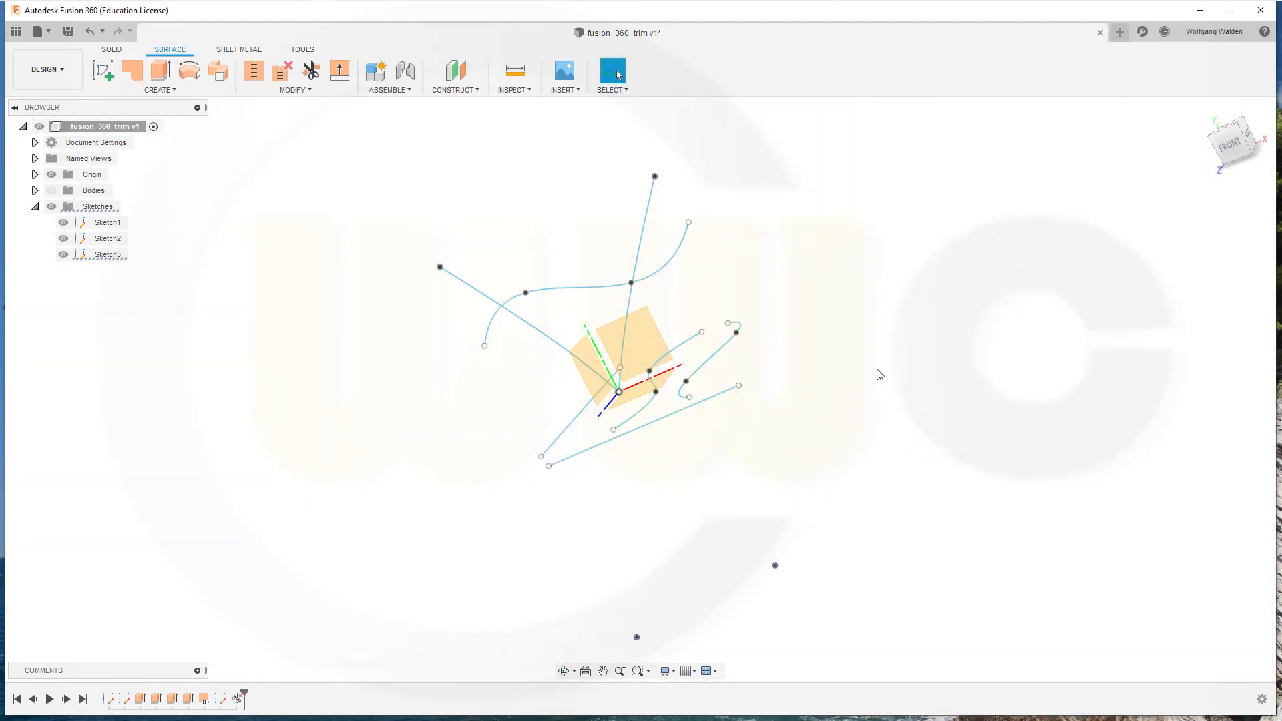